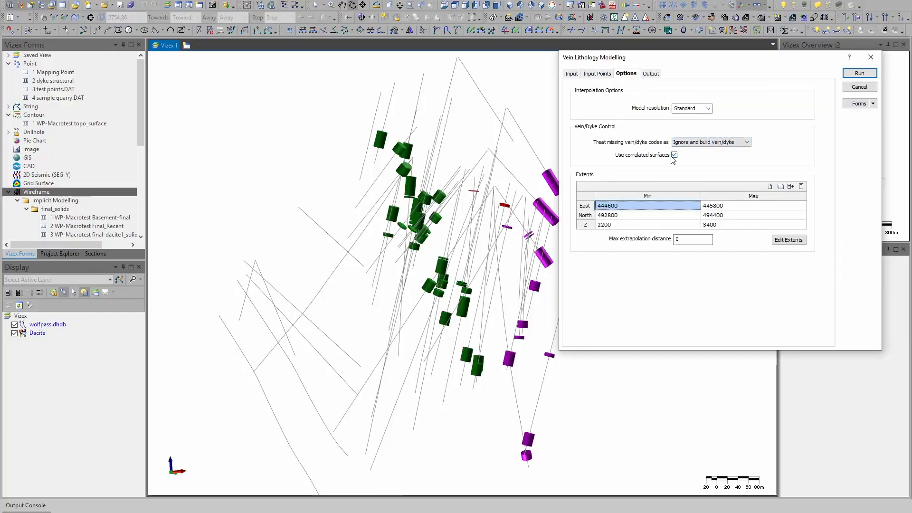
- Run the vein model with Wireframes output kept as type veintest, name dacite1
{"action": "left_click", "coordinate": [649, 73]}
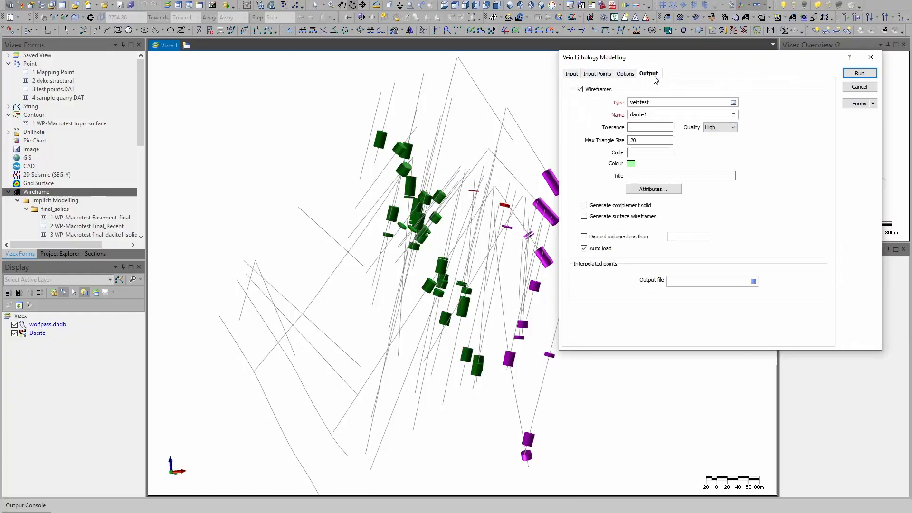
{"action": "left_click", "coordinate": [859, 73]}
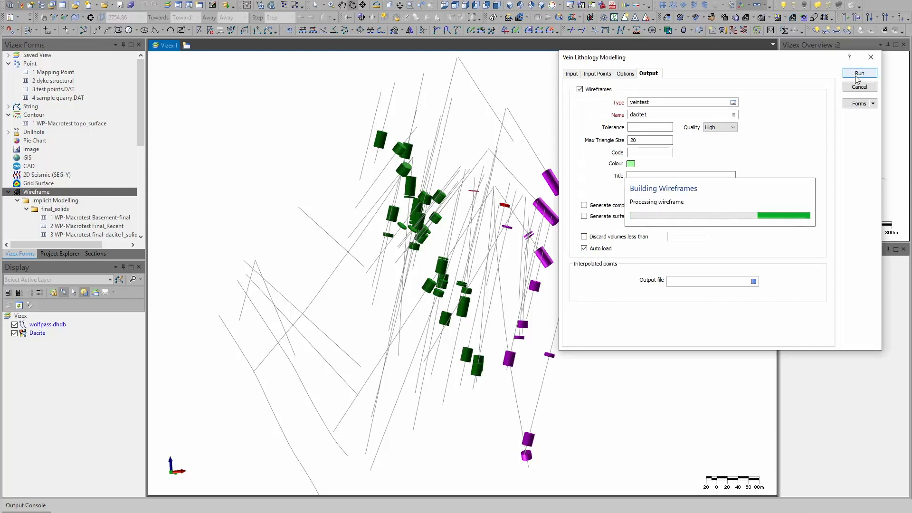
{"action": "left_click", "coordinate": [860, 73]}
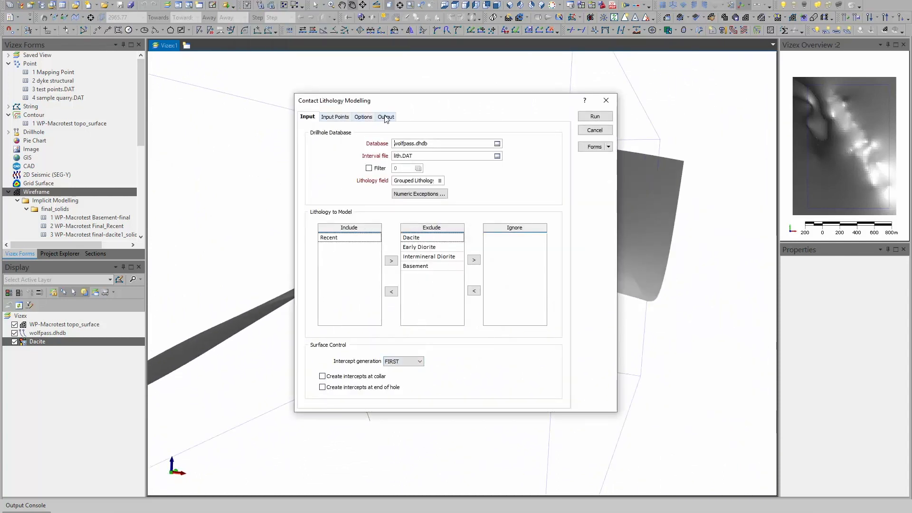
- Check the Output settings of the contact model with Recent included and other lithologies excluded
{"action": "left_click", "coordinate": [595, 116]}
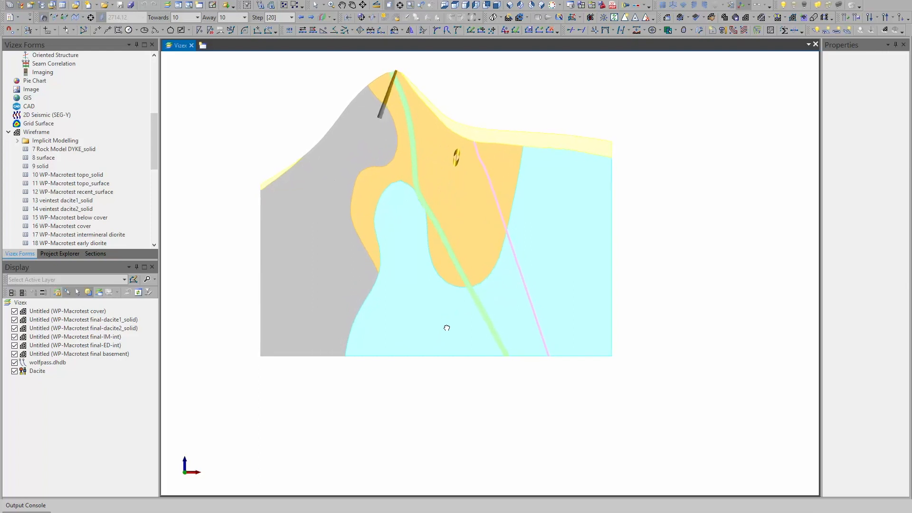
- Orbit and zoom the 3D view to face the green dacite1_solid vein surface closely
{"action": "left_click_drag", "start_coordinate": [446, 328], "coordinate": [469, 293]}
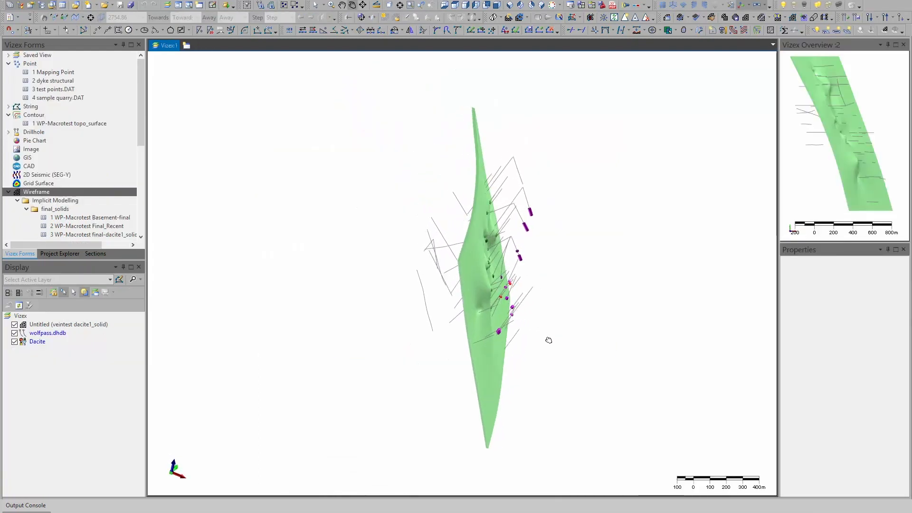
{"action": "left_click_drag", "start_coordinate": [548, 340], "coordinate": [448, 259]}
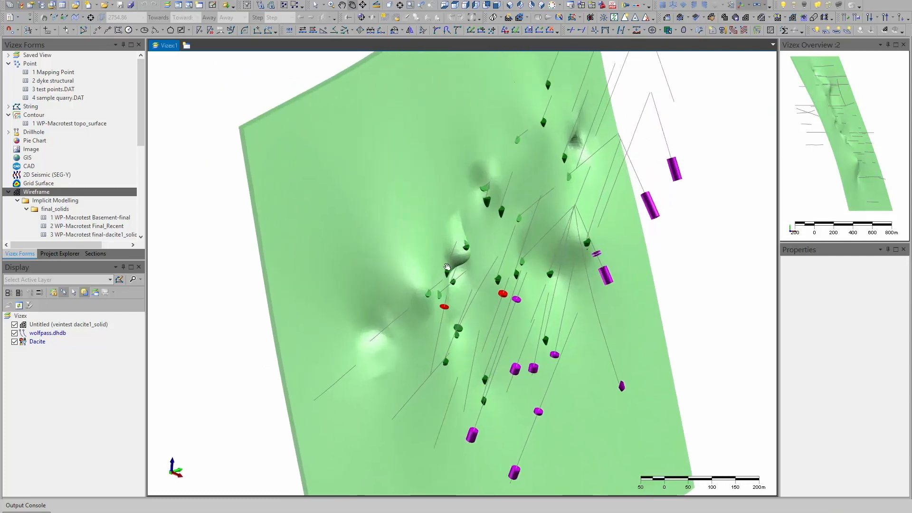
{"action": "left_click_drag", "start_coordinate": [446, 267], "coordinate": [510, 233]}
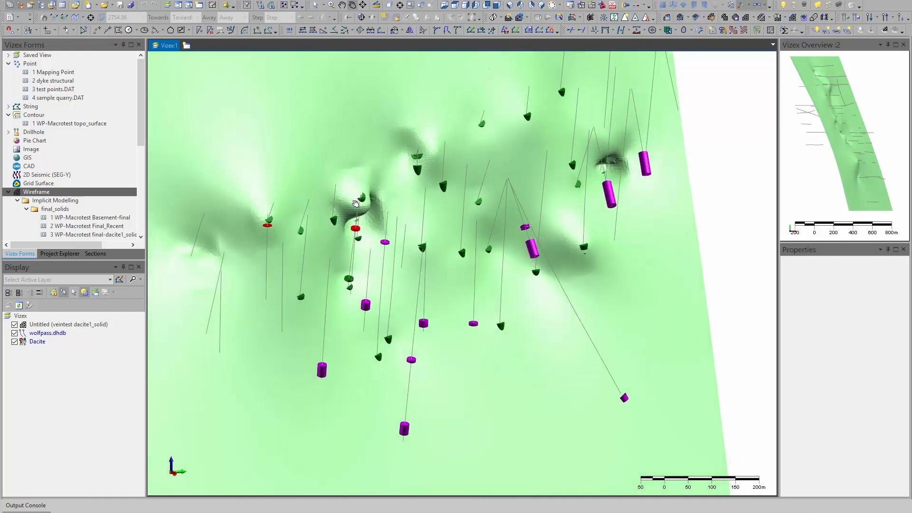
{"action": "left_click_drag", "start_coordinate": [356, 204], "coordinate": [551, 239]}
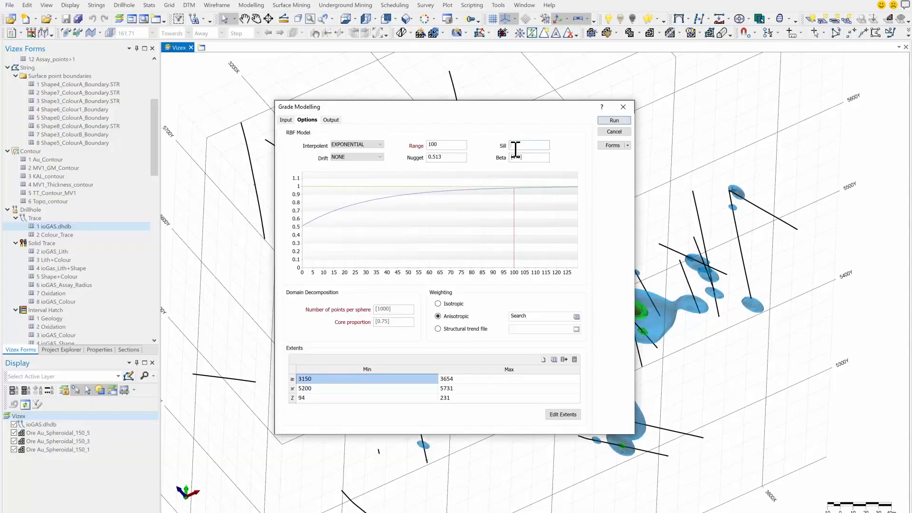
- Set the exponential variogram sill 2.82, range 50, nugget 0.26, and close the vein modelling form
{"action": "type", "text": "2.82"}
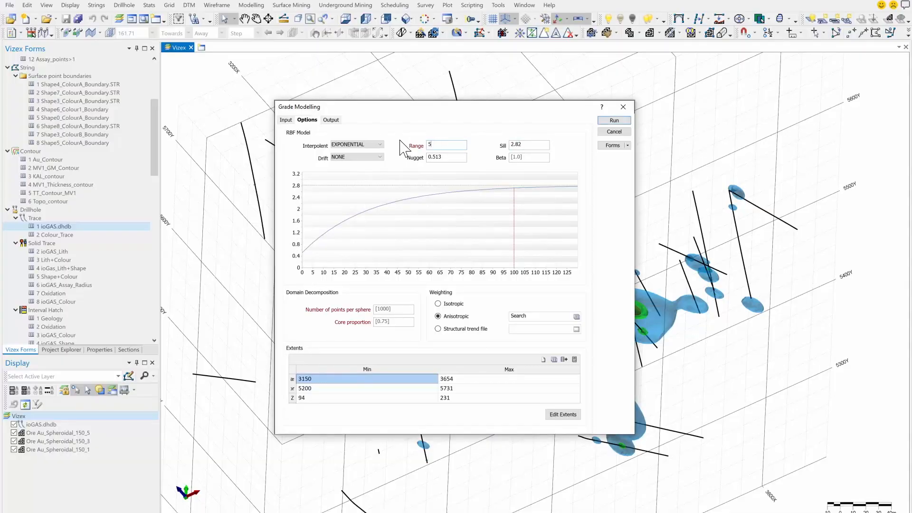
{"action": "type", "text": "50"}
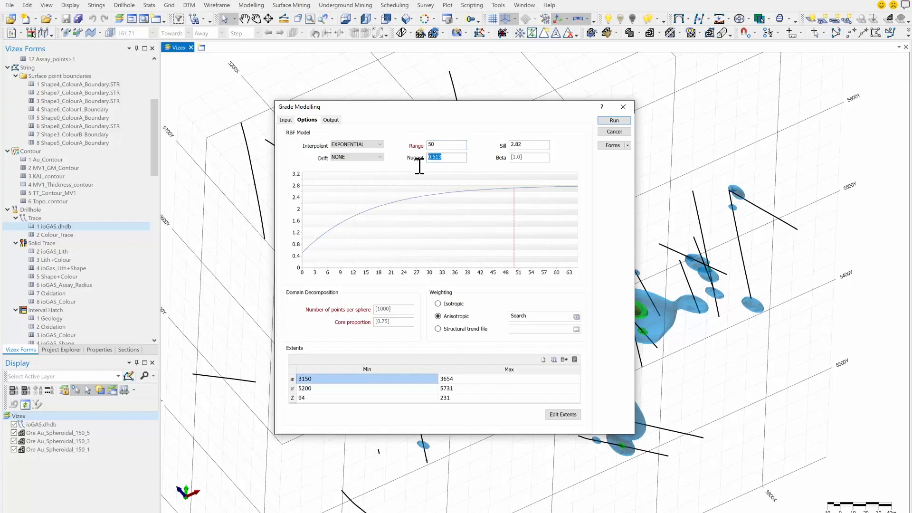
{"action": "type", "text": "0.264"}
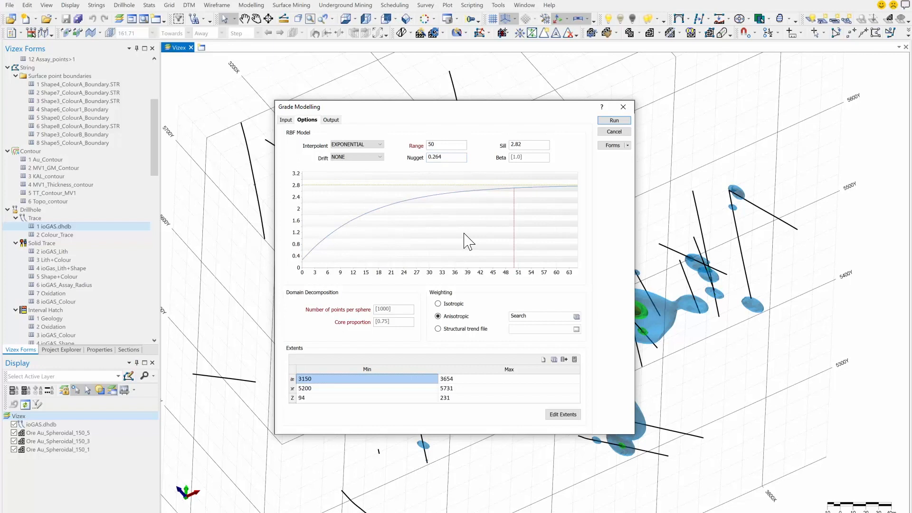
{"action": "left_click", "coordinate": [381, 143]}
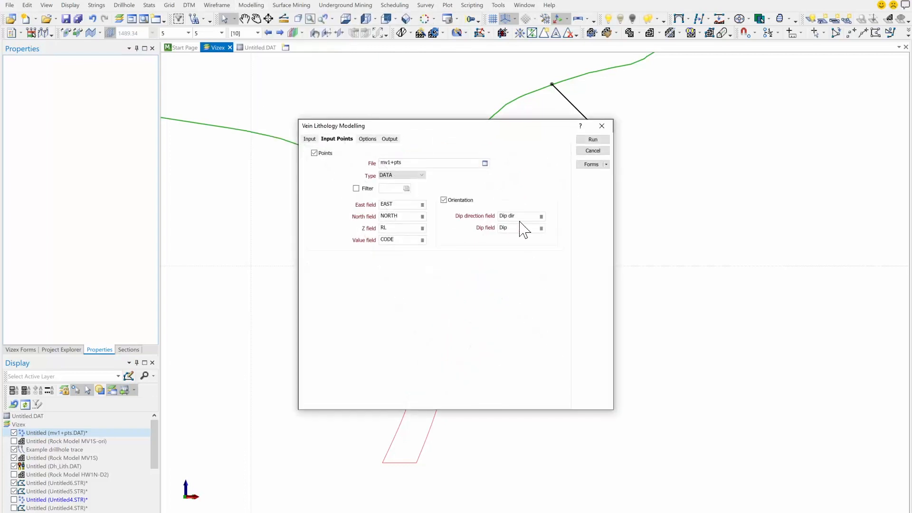
{"action": "left_click", "coordinate": [592, 140]}
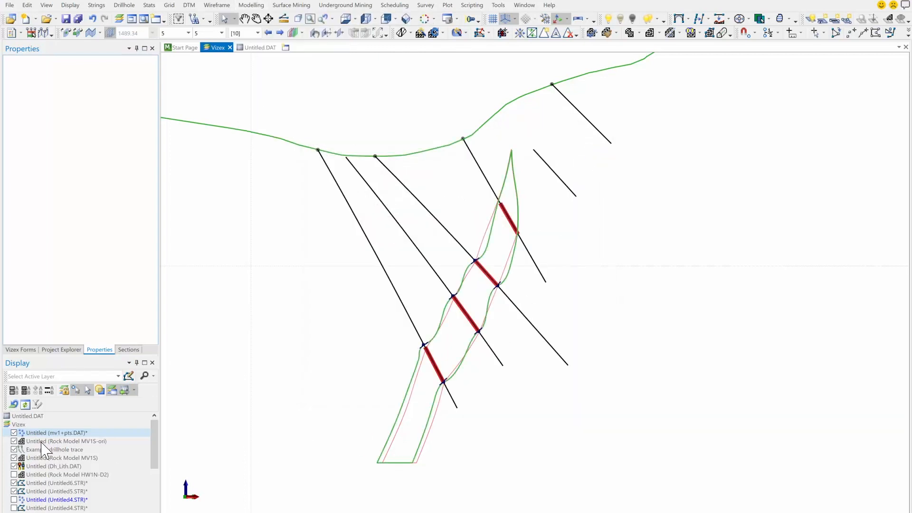